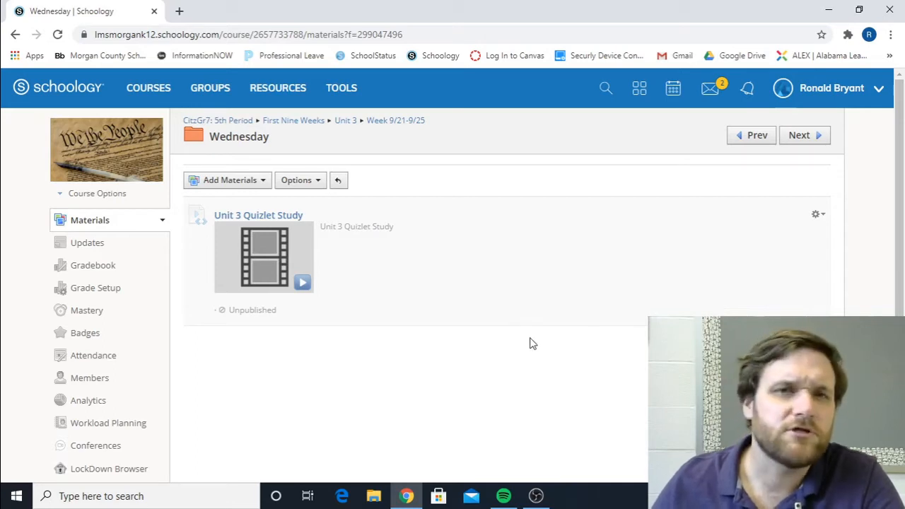
mouse_move(388, 282)
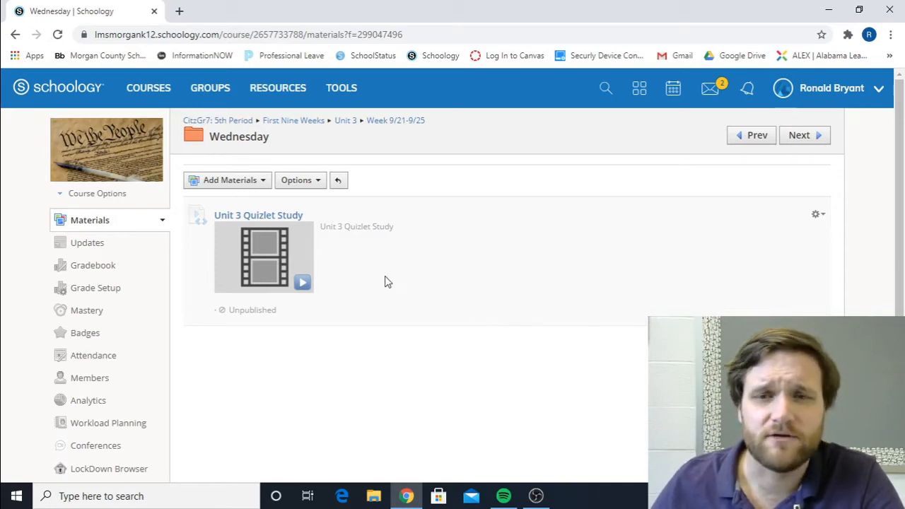
mouse_move(407, 207)
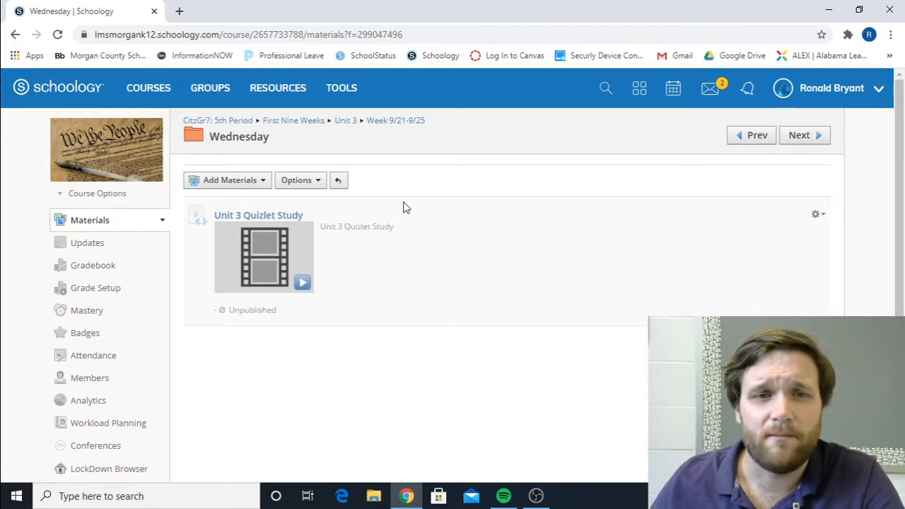
mouse_move(532, 354)
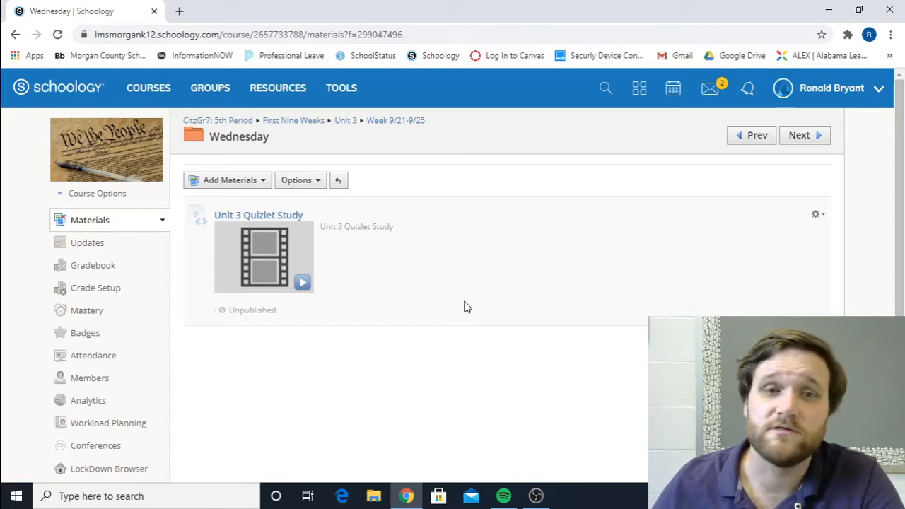
mouse_move(287, 213)
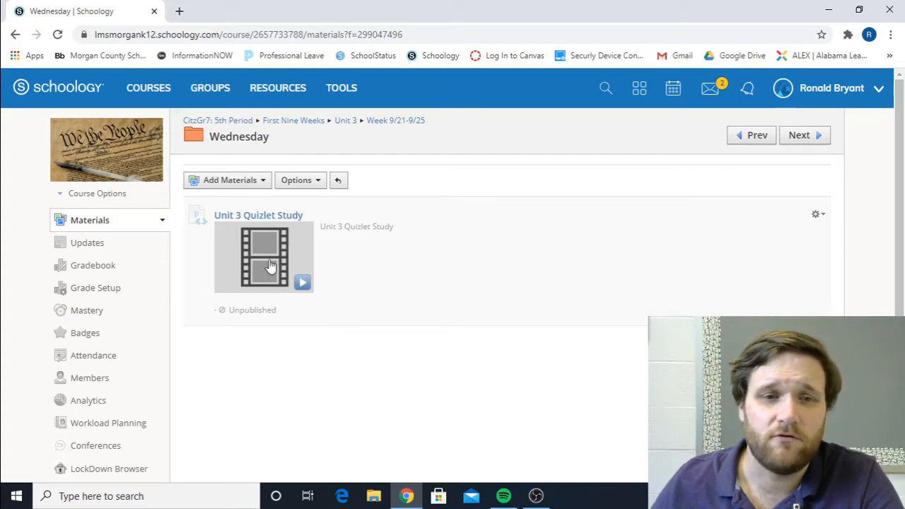
Step: Load the embedded Quizlet flashcards in the Unit 3 Quizlet Study item
click(263, 257)
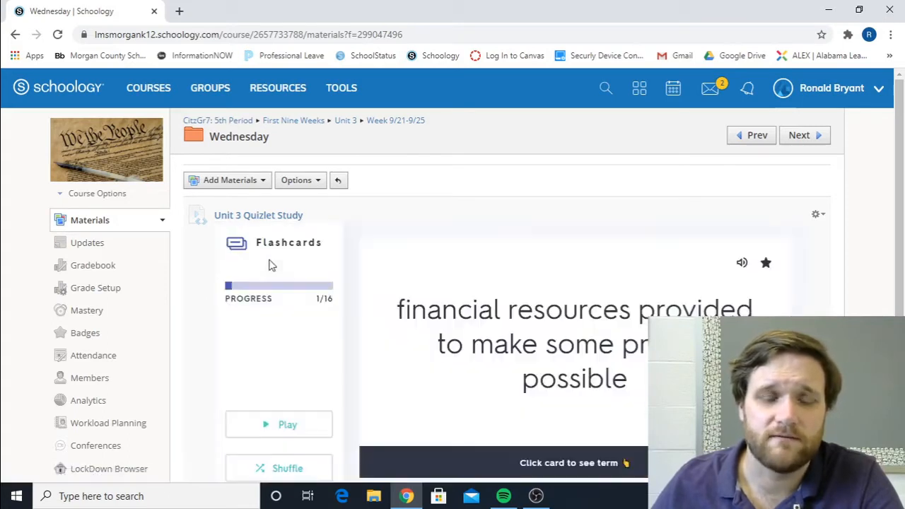
click(259, 215)
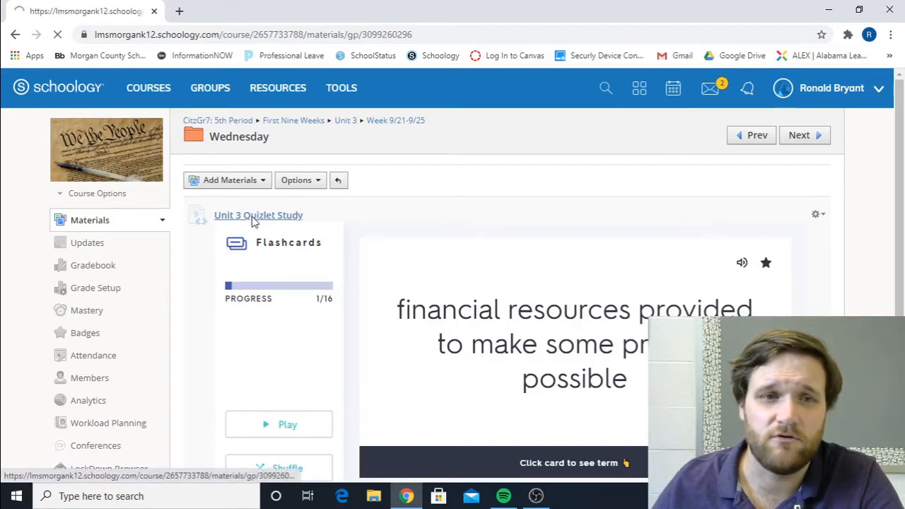
click(258, 215)
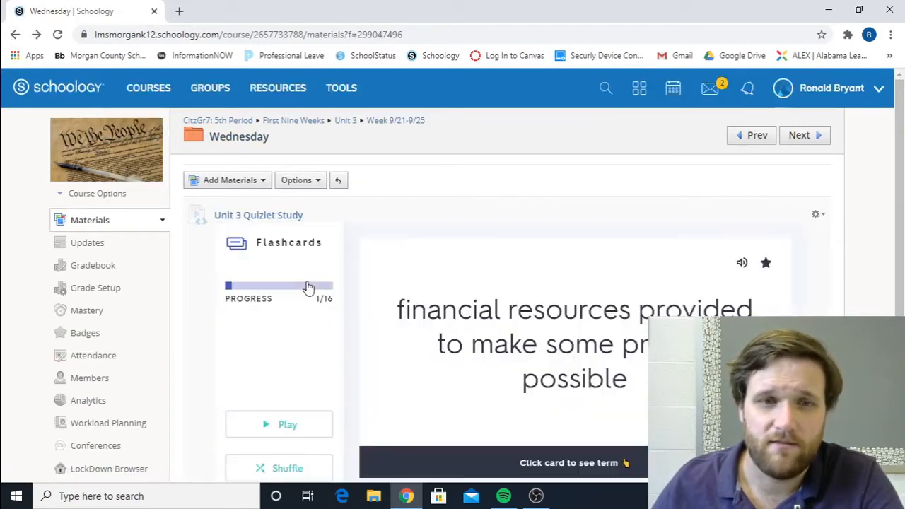
scroll(down, 3)
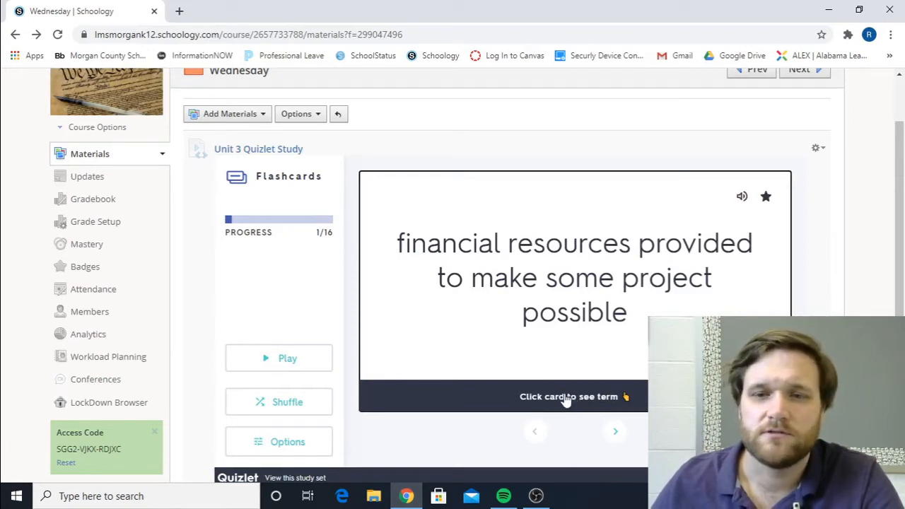
Step: Flip the first flashcard both ways and step through the opening cards
click(574, 277)
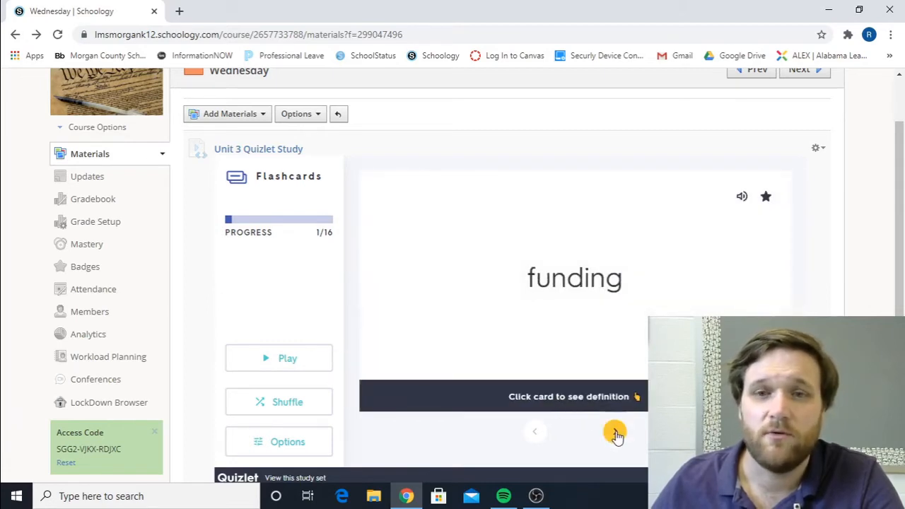
click(575, 277)
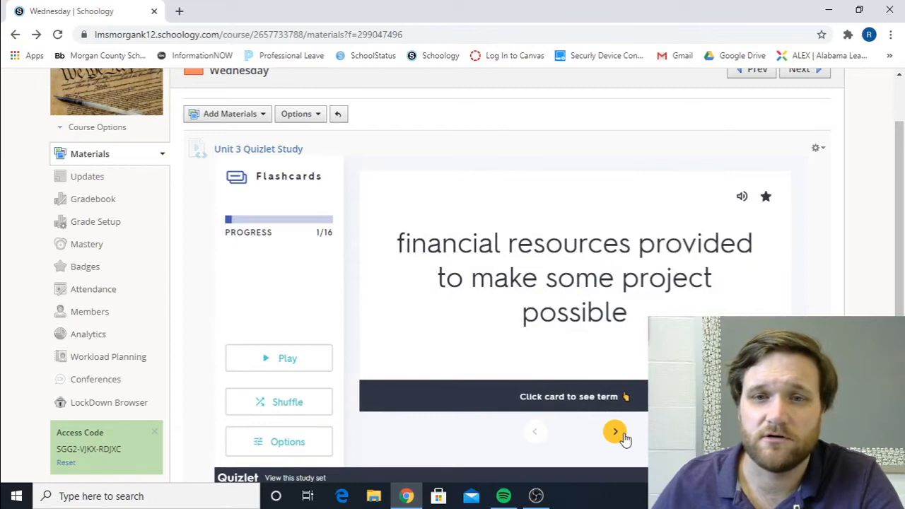
click(614, 431)
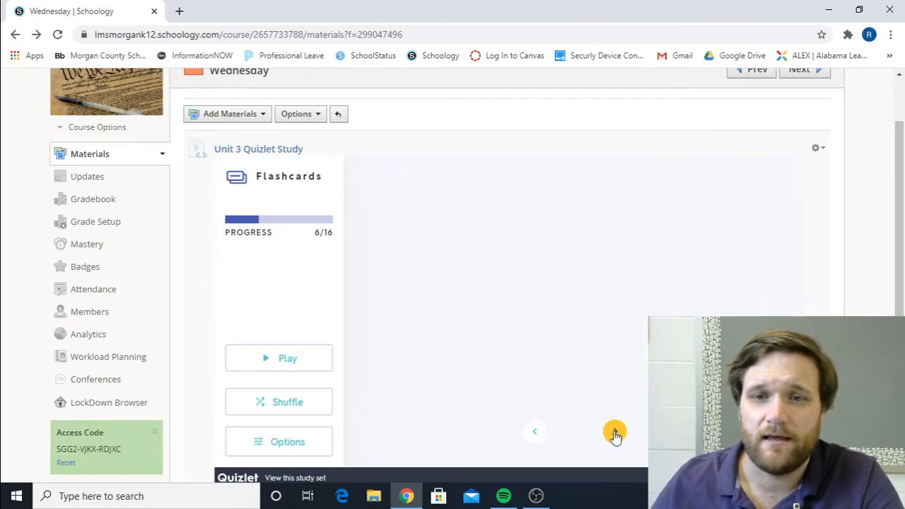
click(616, 433)
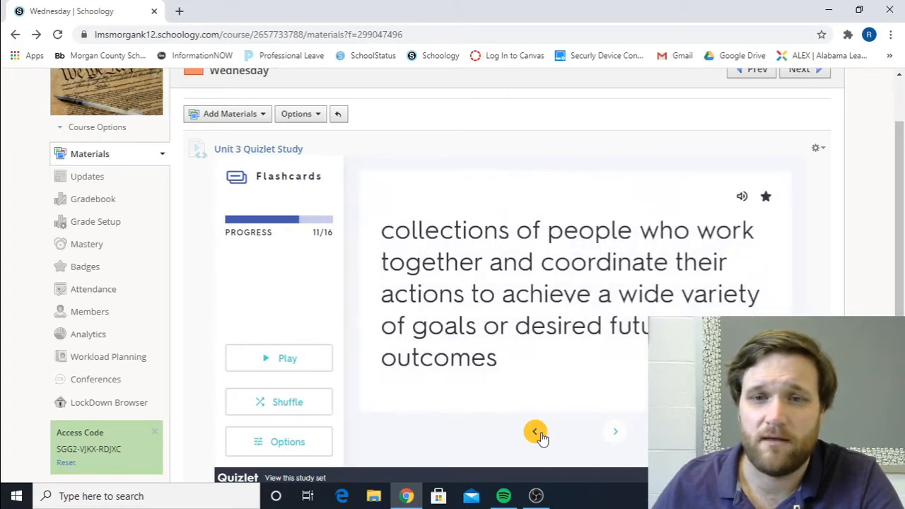
click(534, 432)
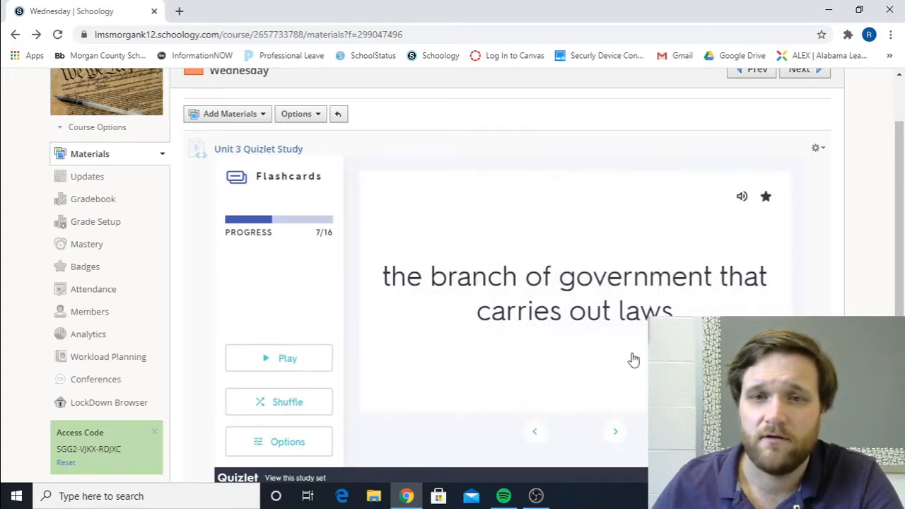
Step: Reveal Executive Branch, then advance past the last card to the Nice work screen
click(574, 293)
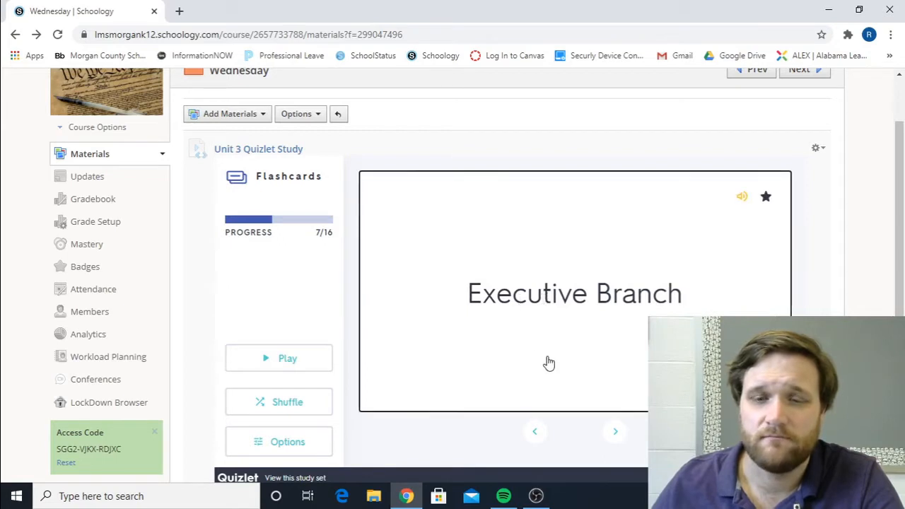
click(614, 431)
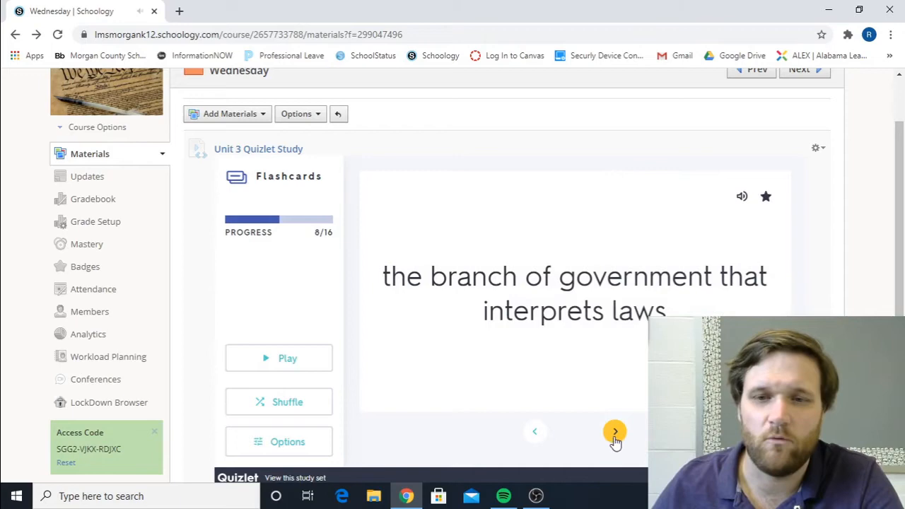
click(615, 432)
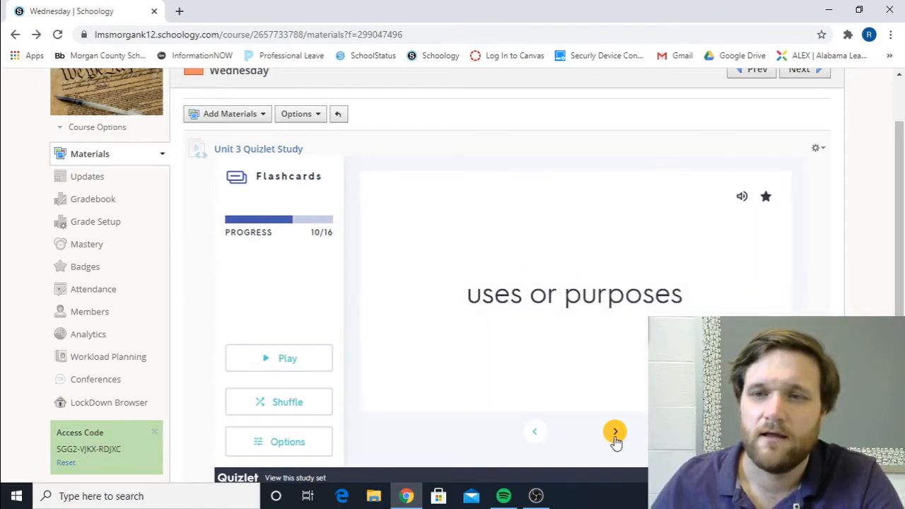
click(614, 431)
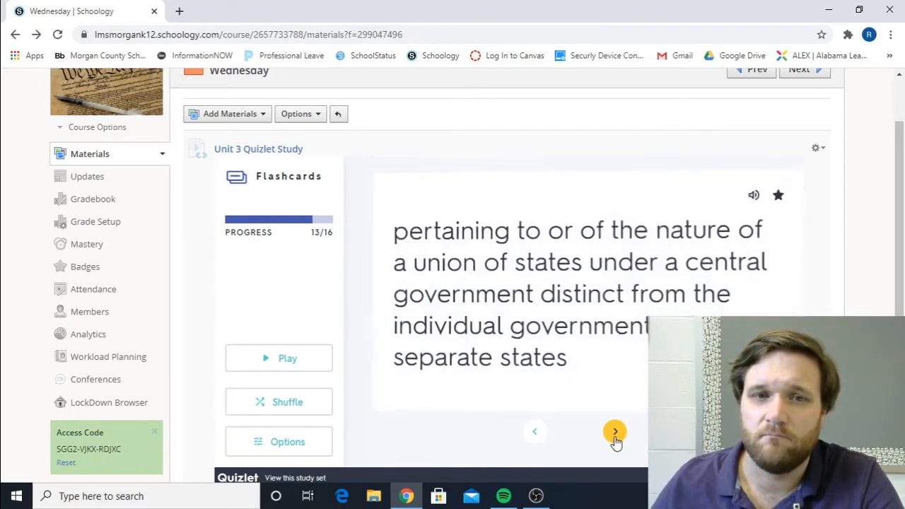
click(615, 431)
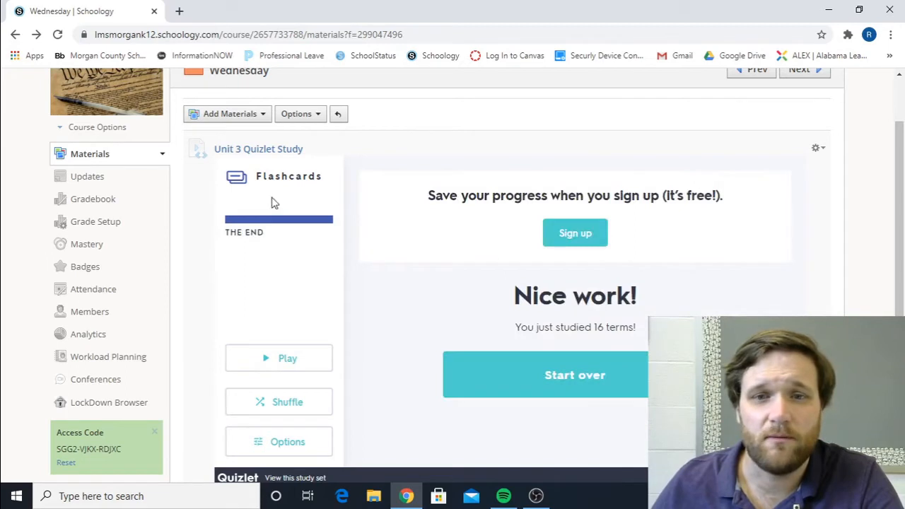
mouse_move(453, 312)
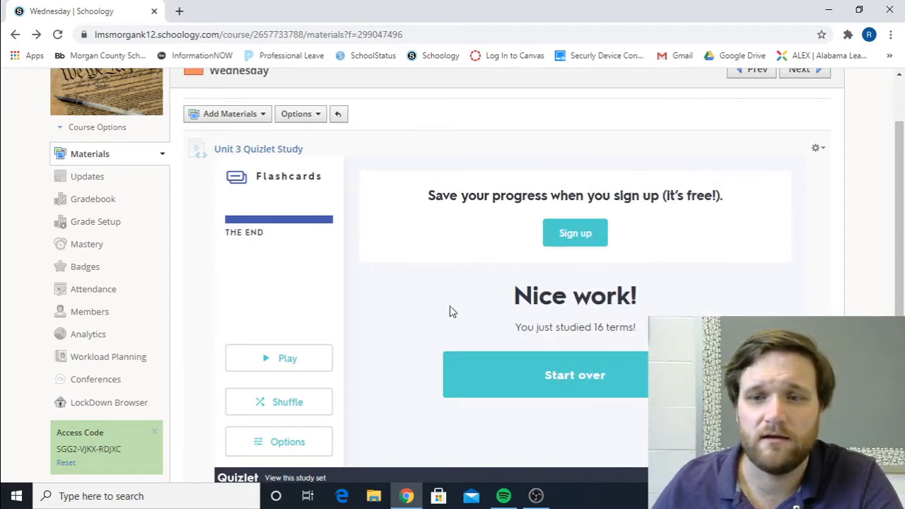
Step: Scroll down to the Quizlet embed's Match game start screen
scroll(down, 3)
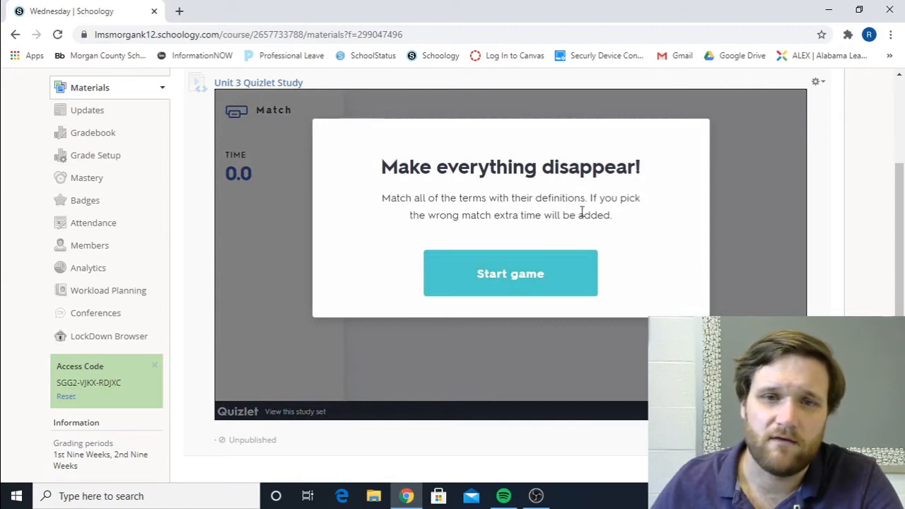
Step: Start Match and pair Legislative Branch with its lawmaking definition
click(511, 274)
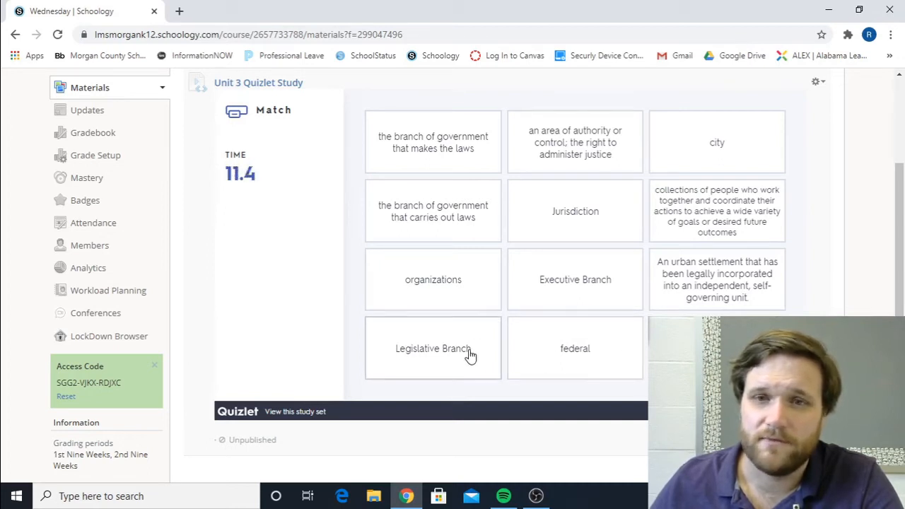
click(433, 348)
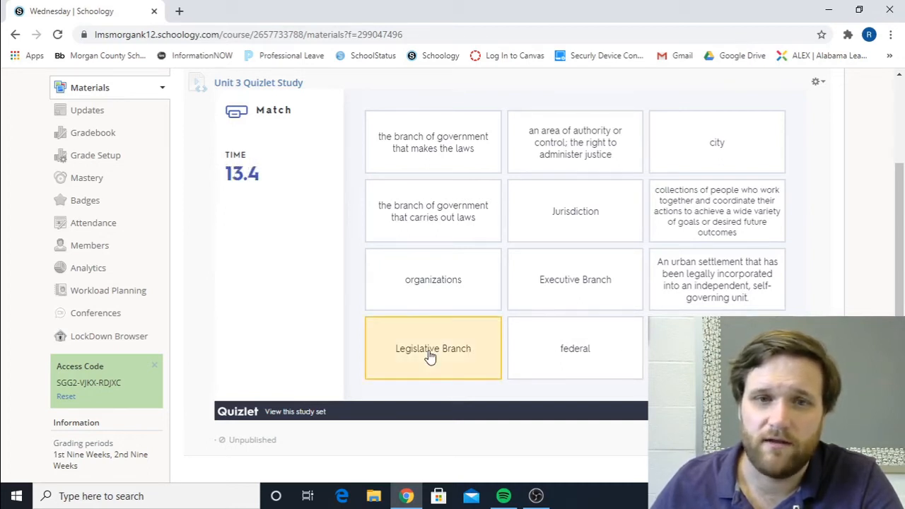
mouse_move(442, 221)
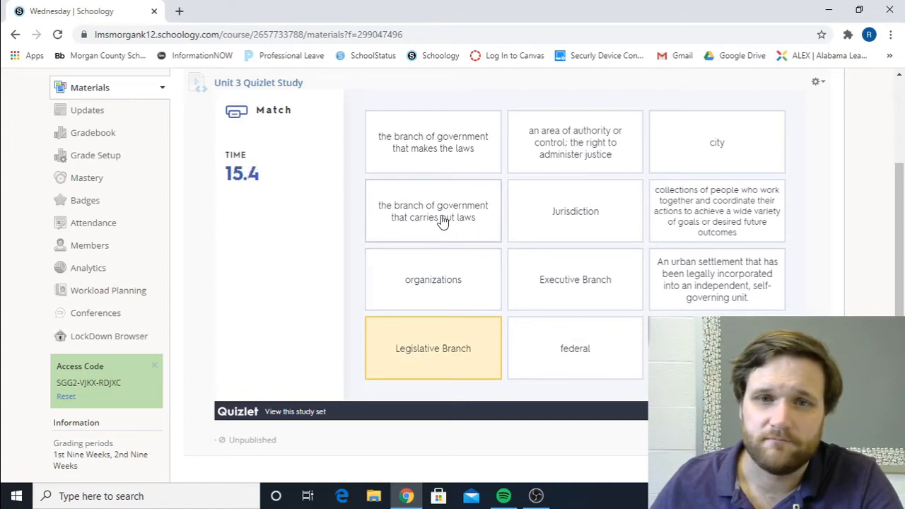
click(433, 143)
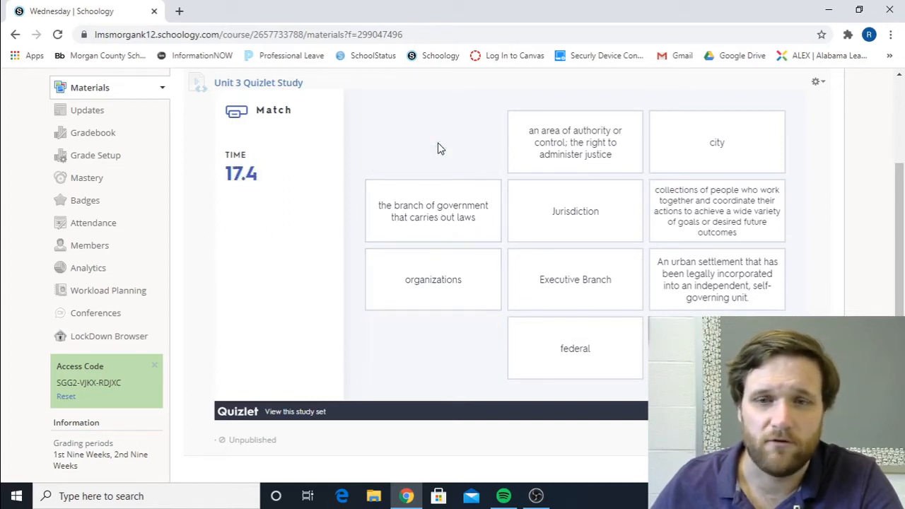
mouse_move(413, 243)
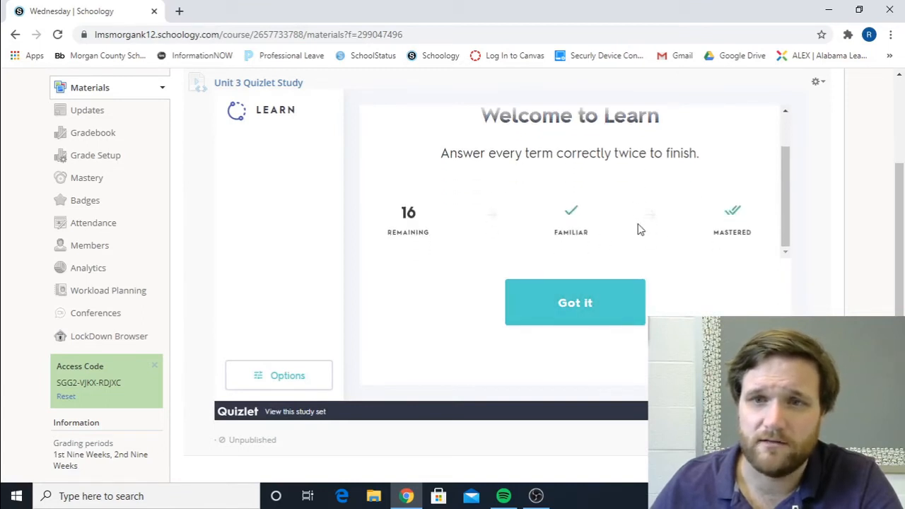
Step: Dismiss the Learn intro, answer the income question, and scroll through the round
click(575, 302)
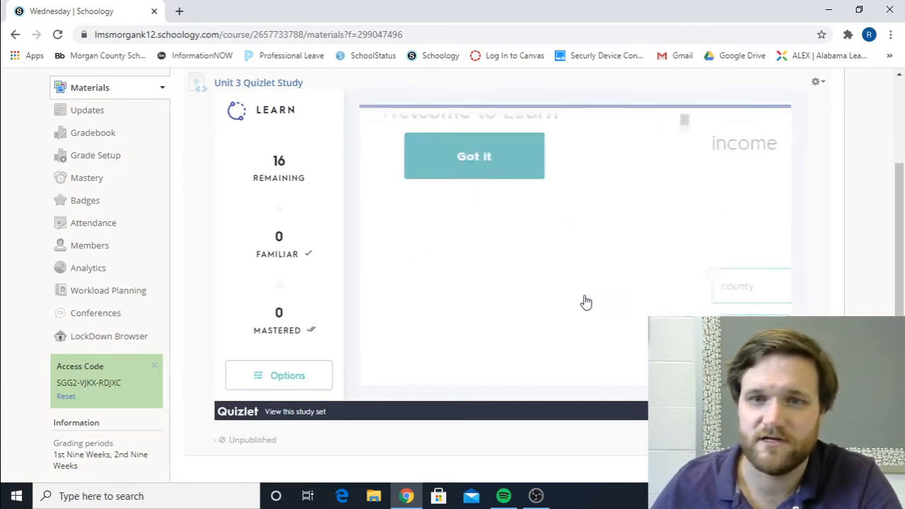
click(474, 155)
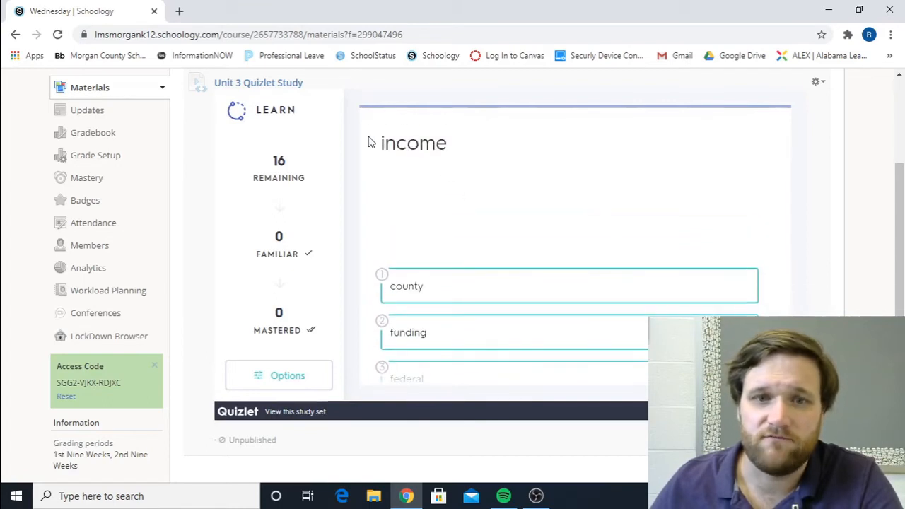
scroll(down, 3)
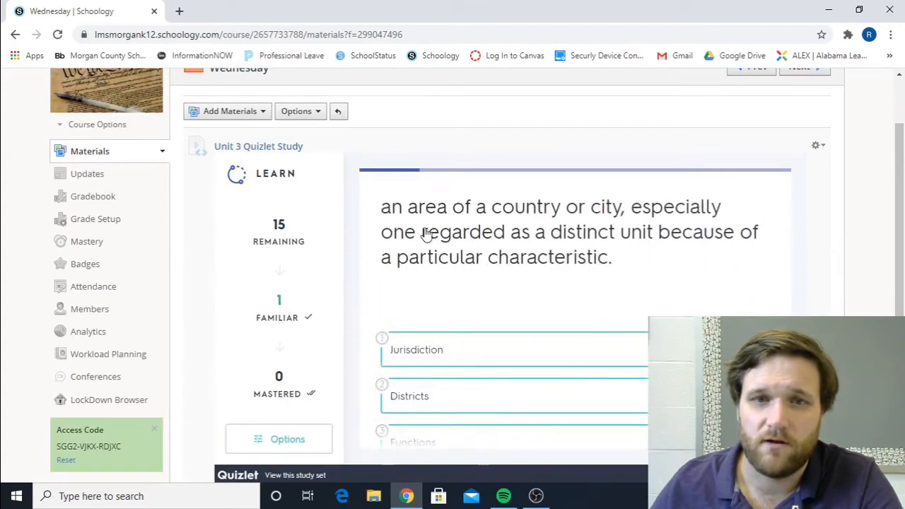
scroll(down, 3)
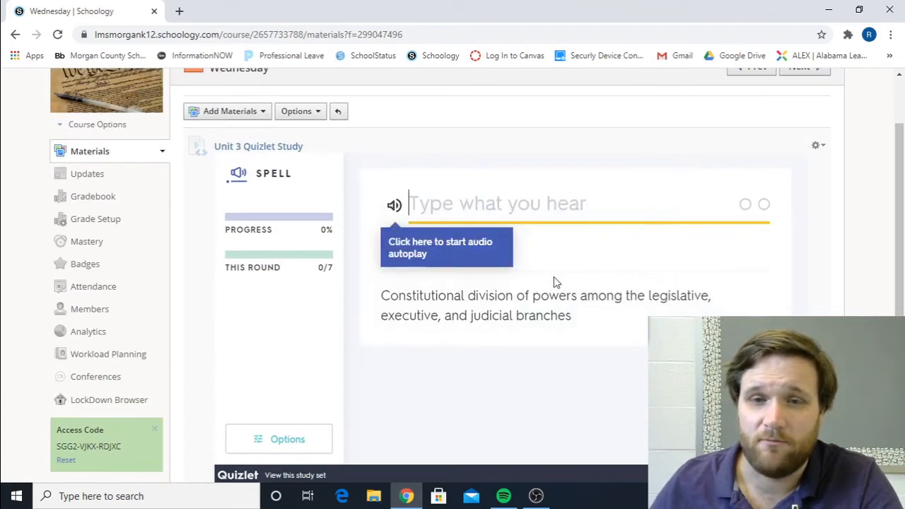
Step: Turn on audio autoplay, type 'separ' for the division-of-powers term, then choose Test mode
click(394, 204)
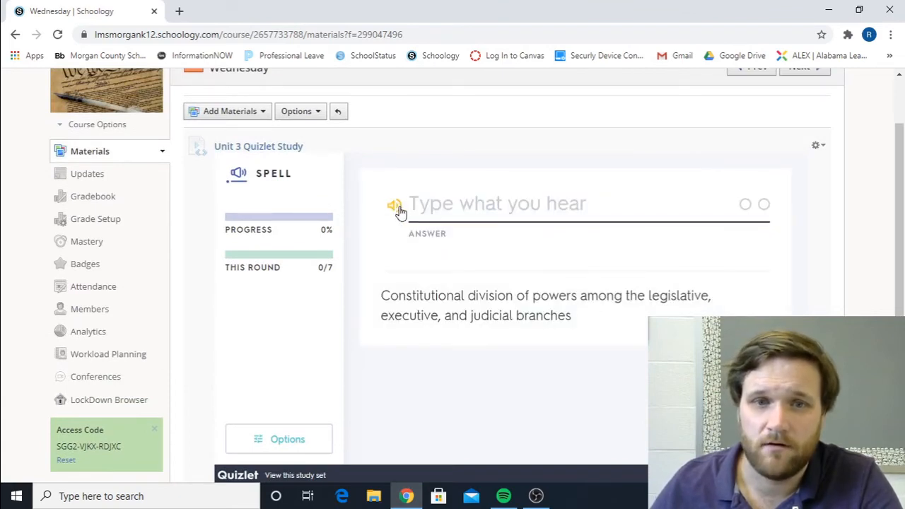
click(495, 204)
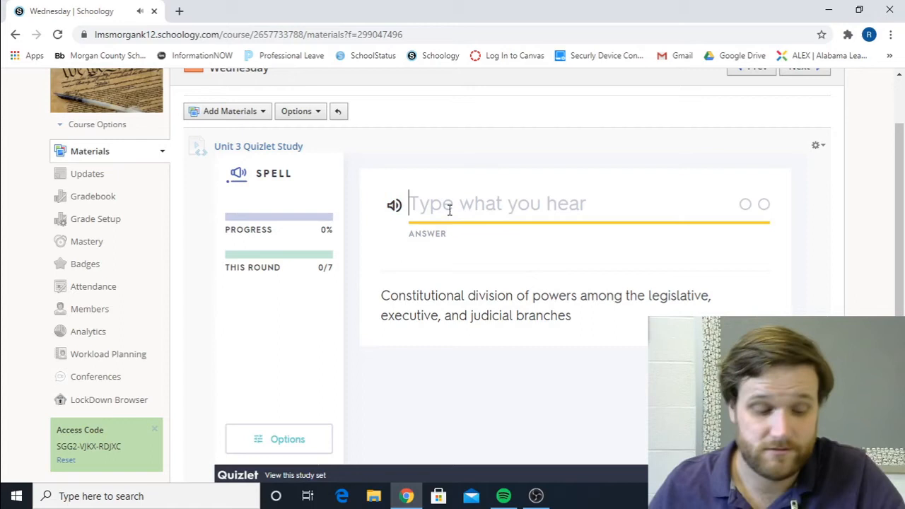
text(separ)
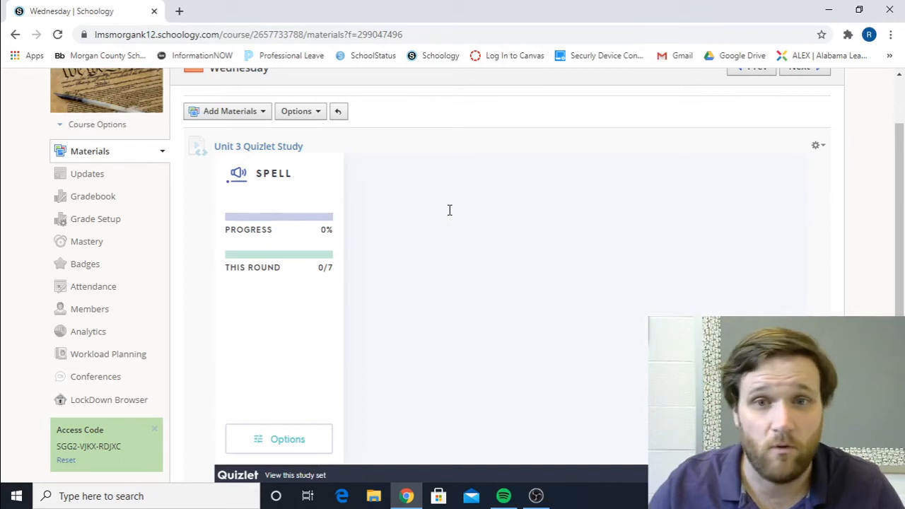
mouse_move(516, 275)
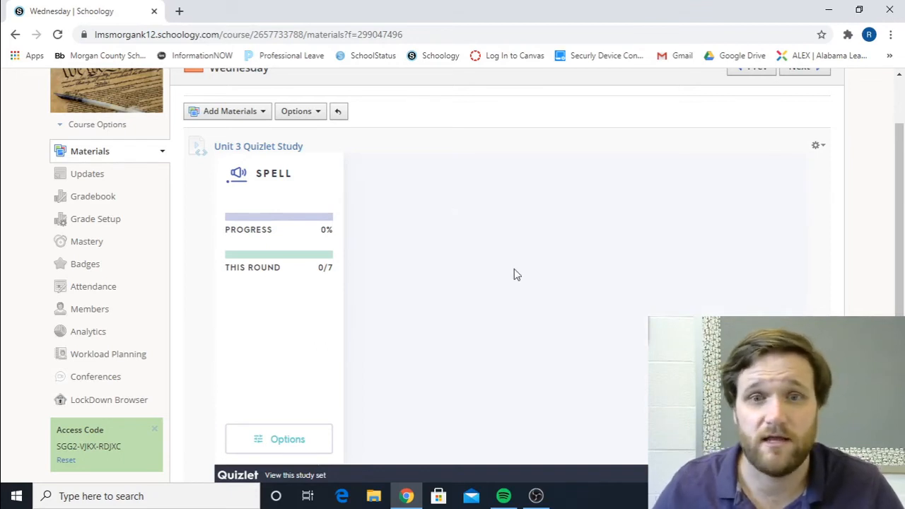
scroll(down, 3)
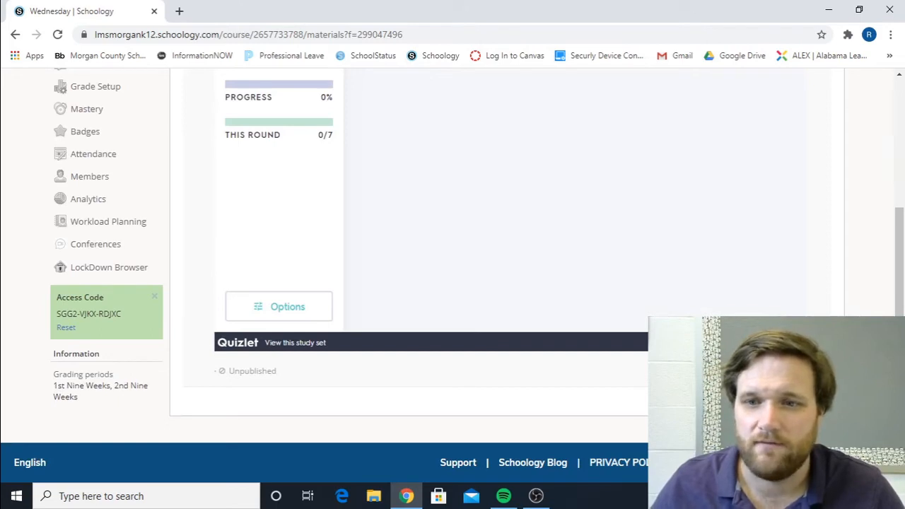
click(295, 342)
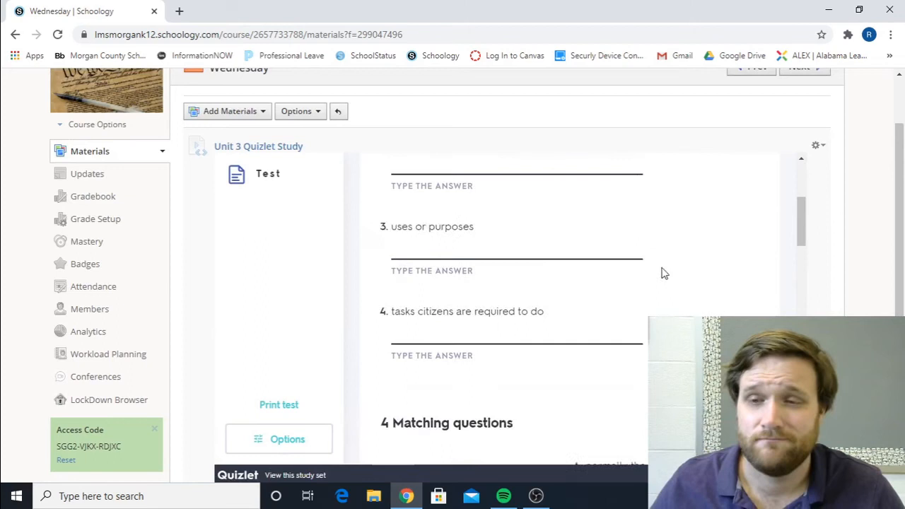
Step: Enter 'a' for county in the matching section and scroll through the multiple-choice questions
scroll(down, 3)
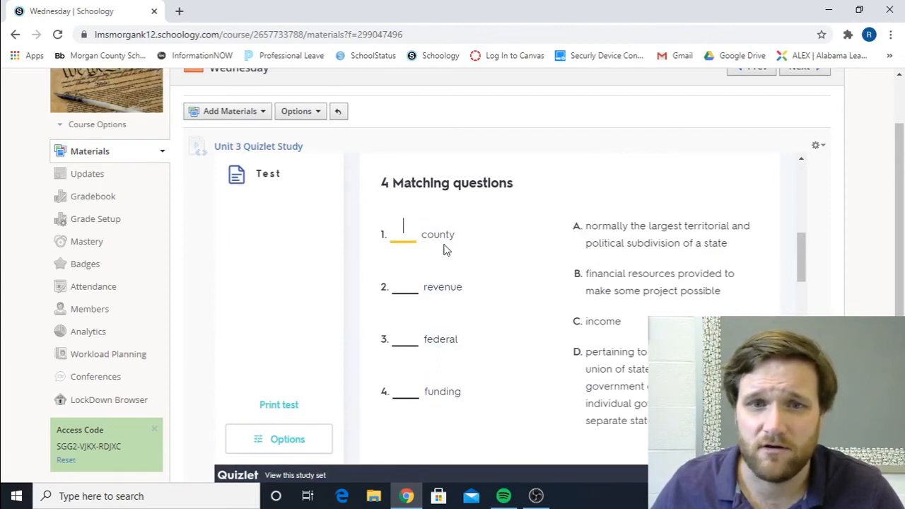
text(a)
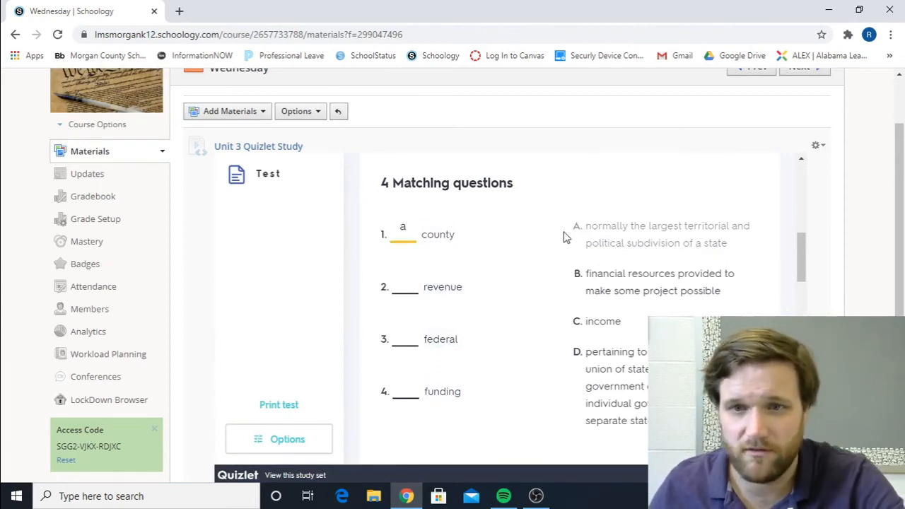
scroll(down, 3)
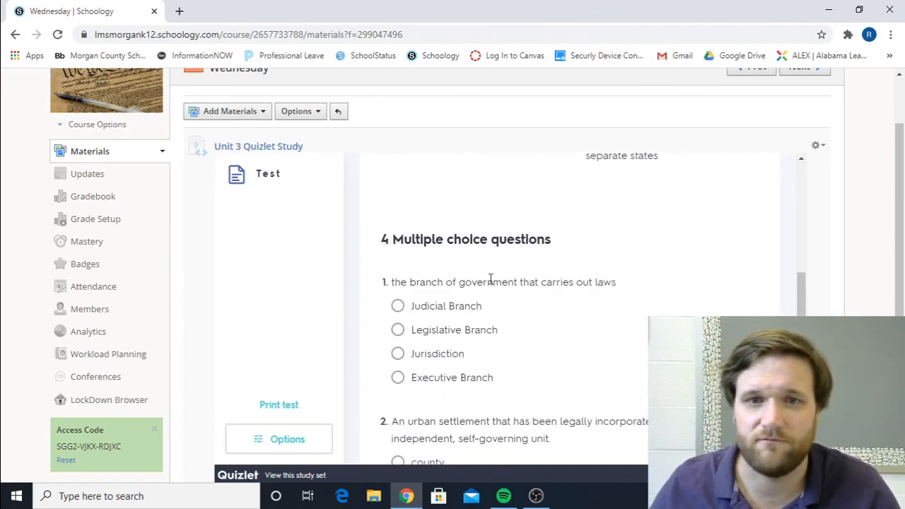
scroll(down, 3)
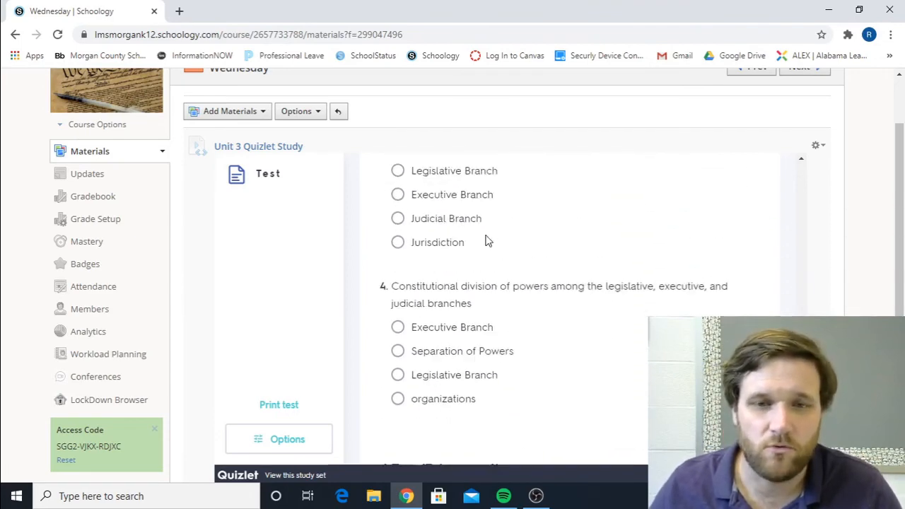
scroll(down, 3)
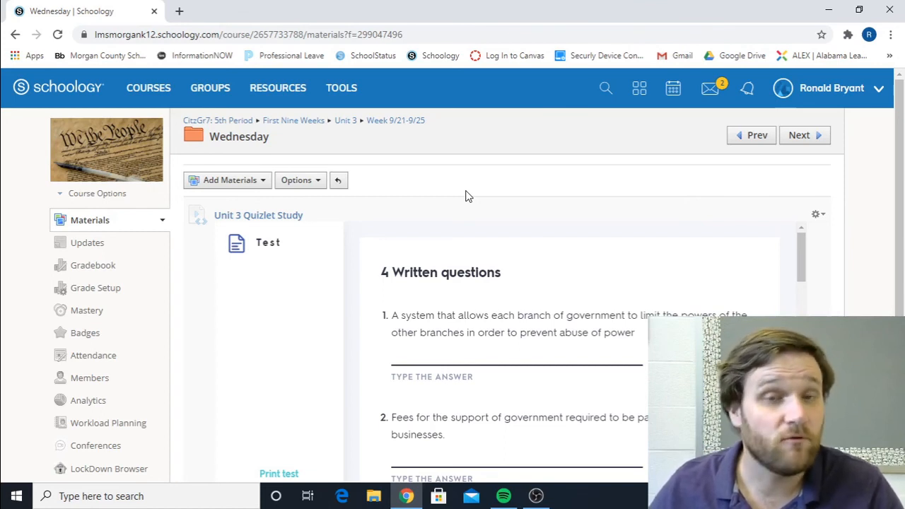
mouse_move(613, 195)
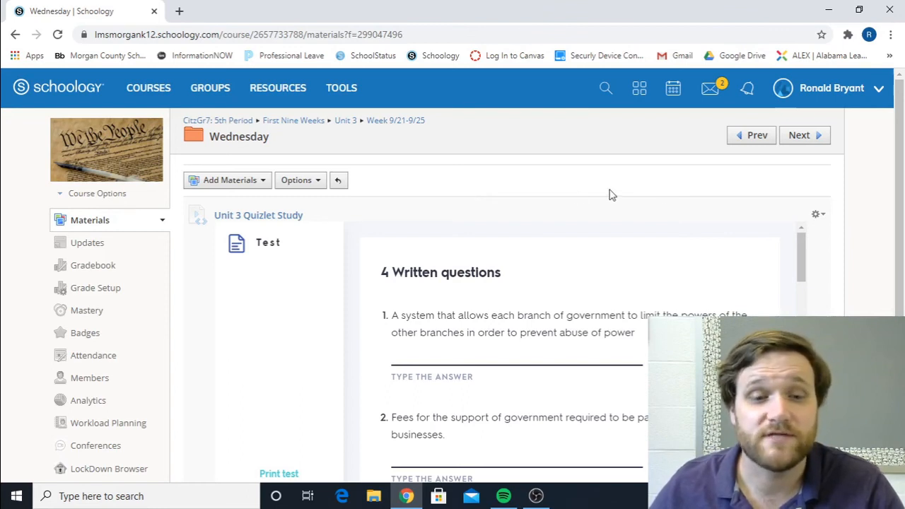